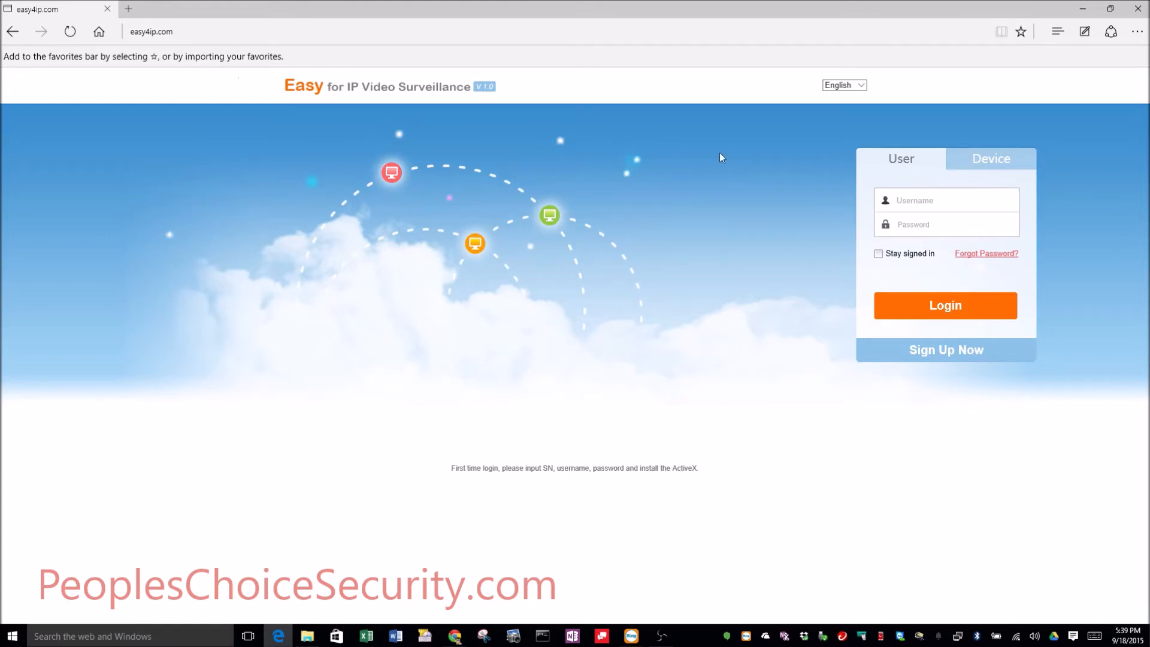
Step: Reopen the easy4ip.com login page in Internet Explorer from Edge's More actions menu
click(1138, 31)
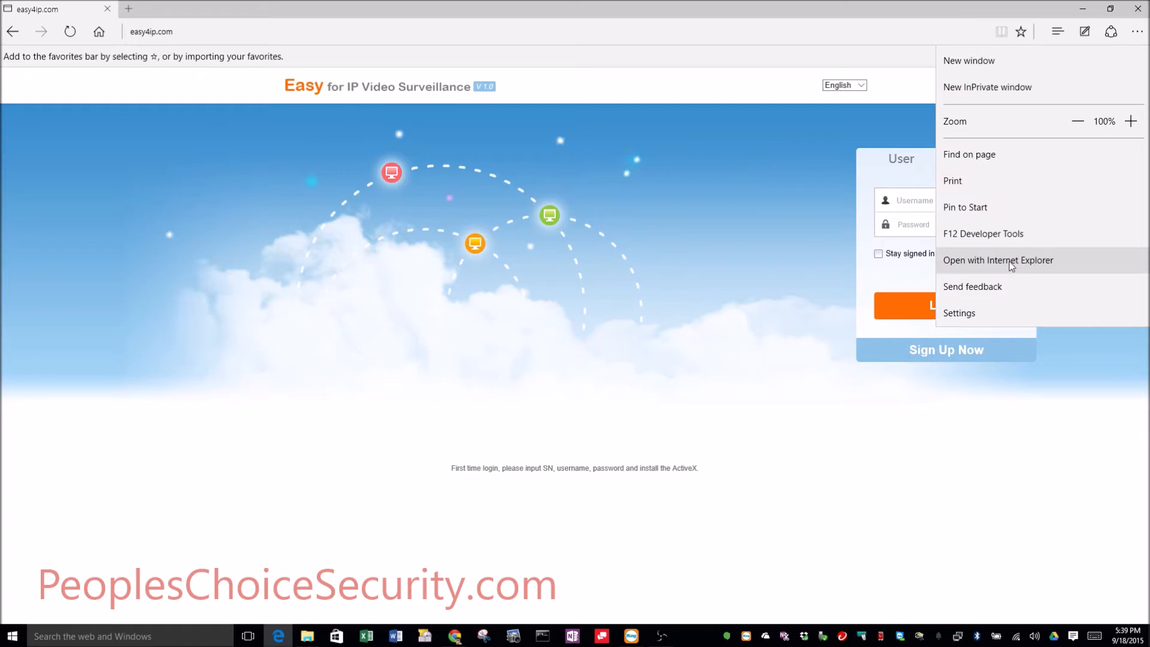
click(998, 260)
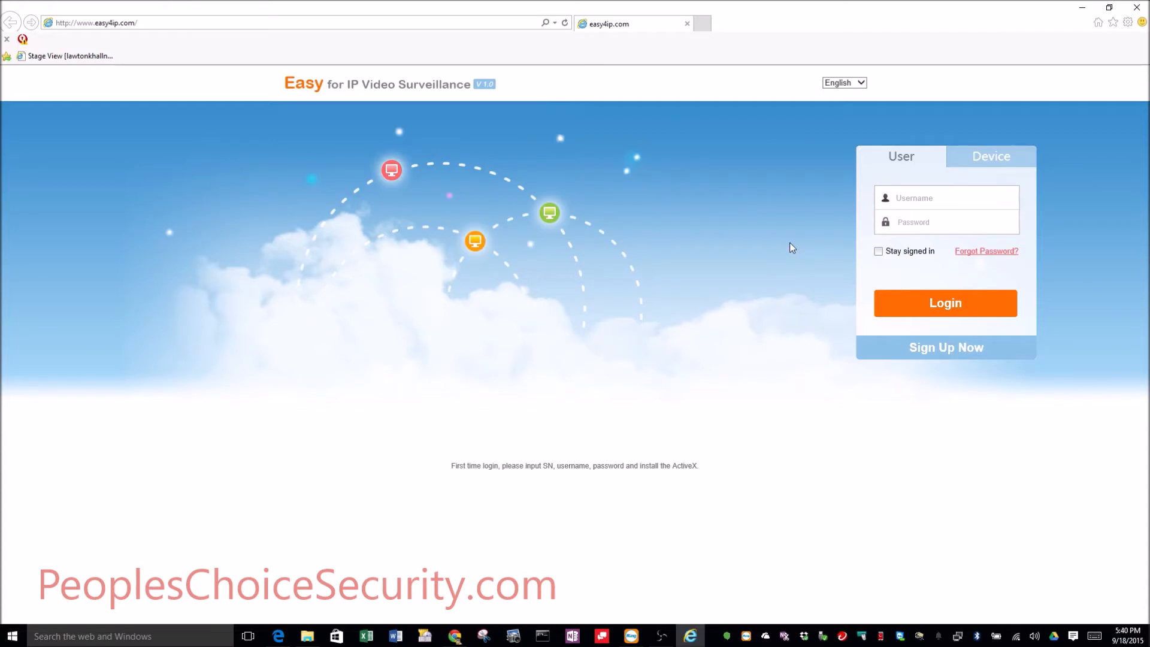
mouse_move(991, 156)
text(demo)
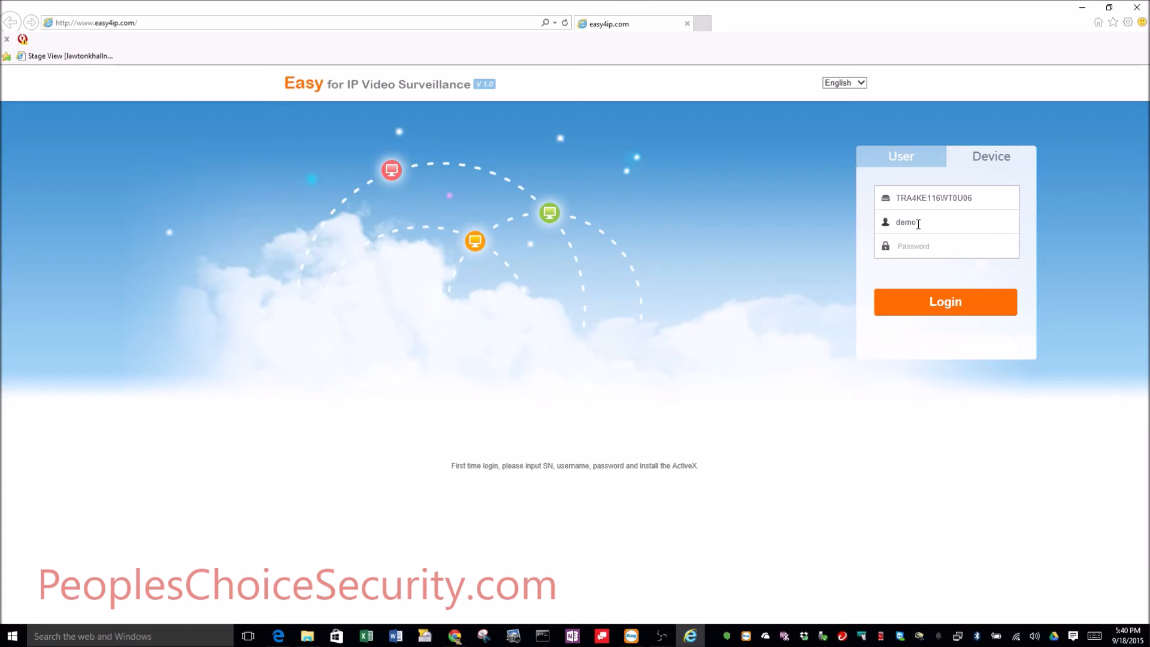
mouse_move(913, 249)
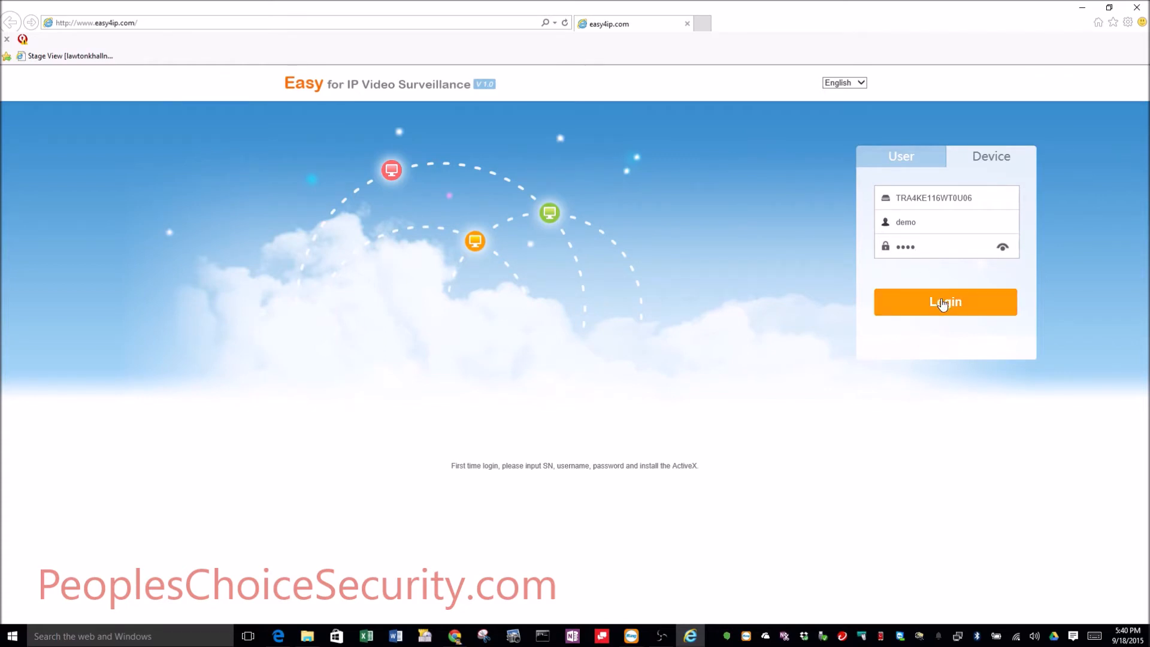
Step: Log in to the DVR and let the Live page load its camera list
click(945, 301)
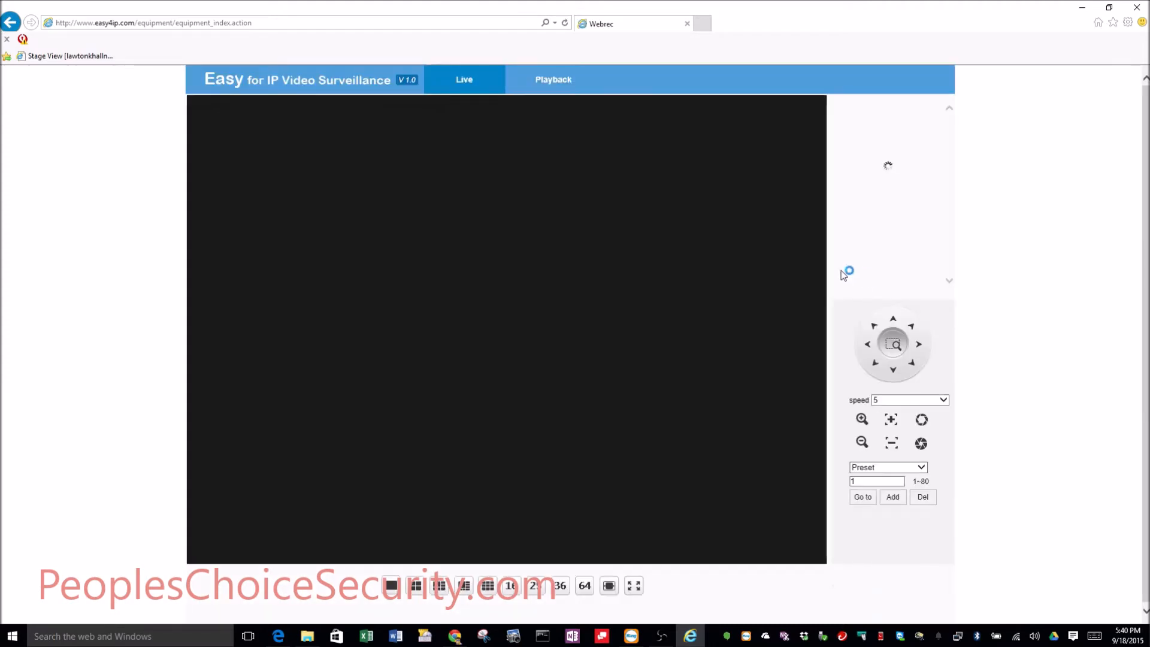
mouse_move(791, 260)
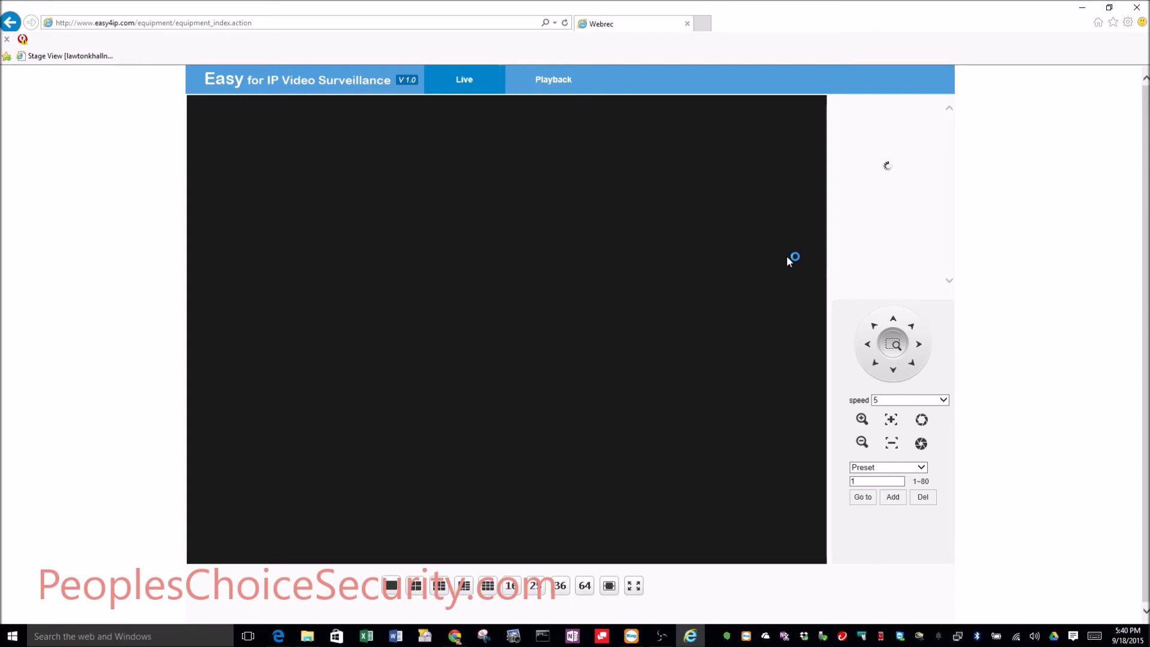
mouse_move(788, 263)
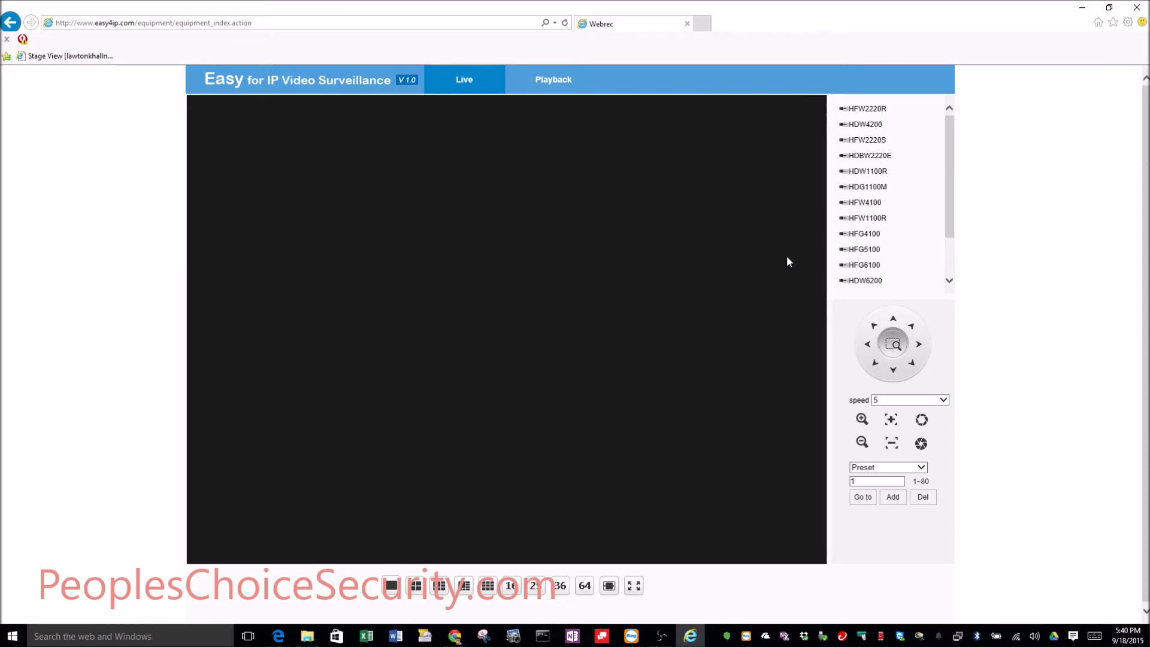
mouse_move(865, 109)
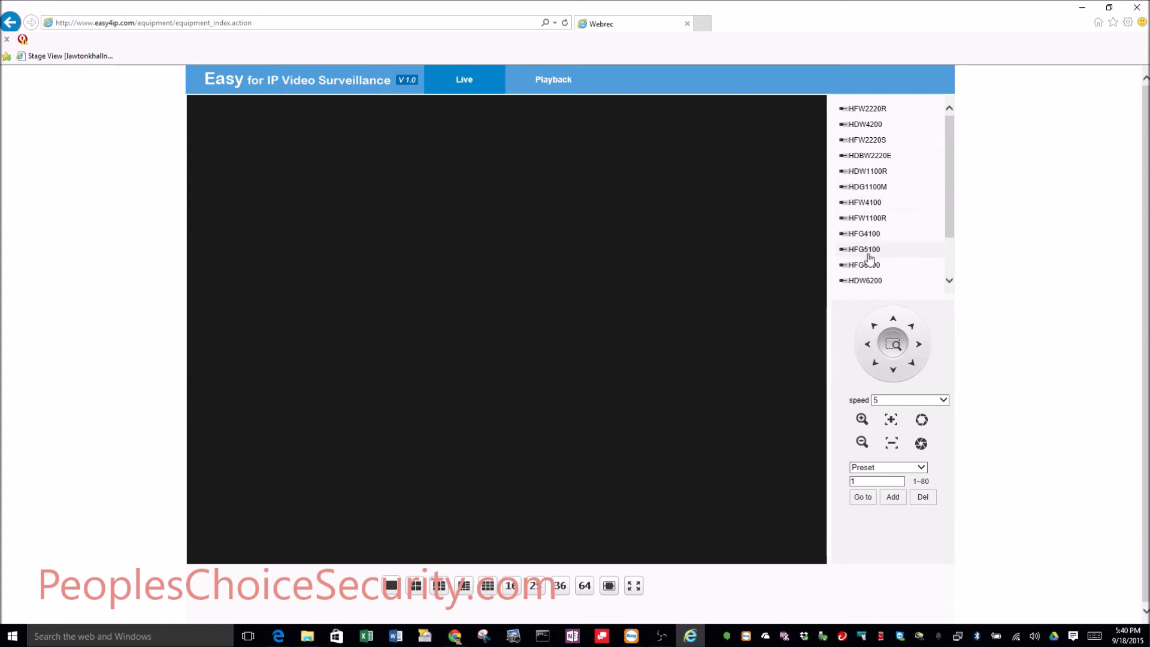
mouse_move(886, 248)
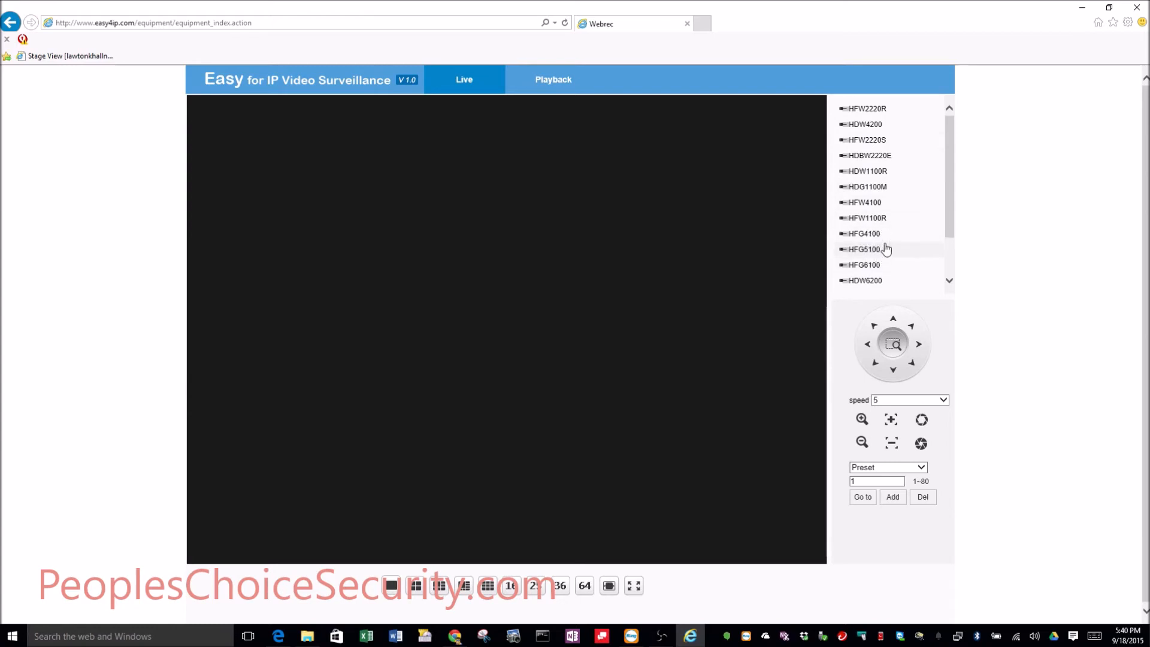
mouse_move(868, 234)
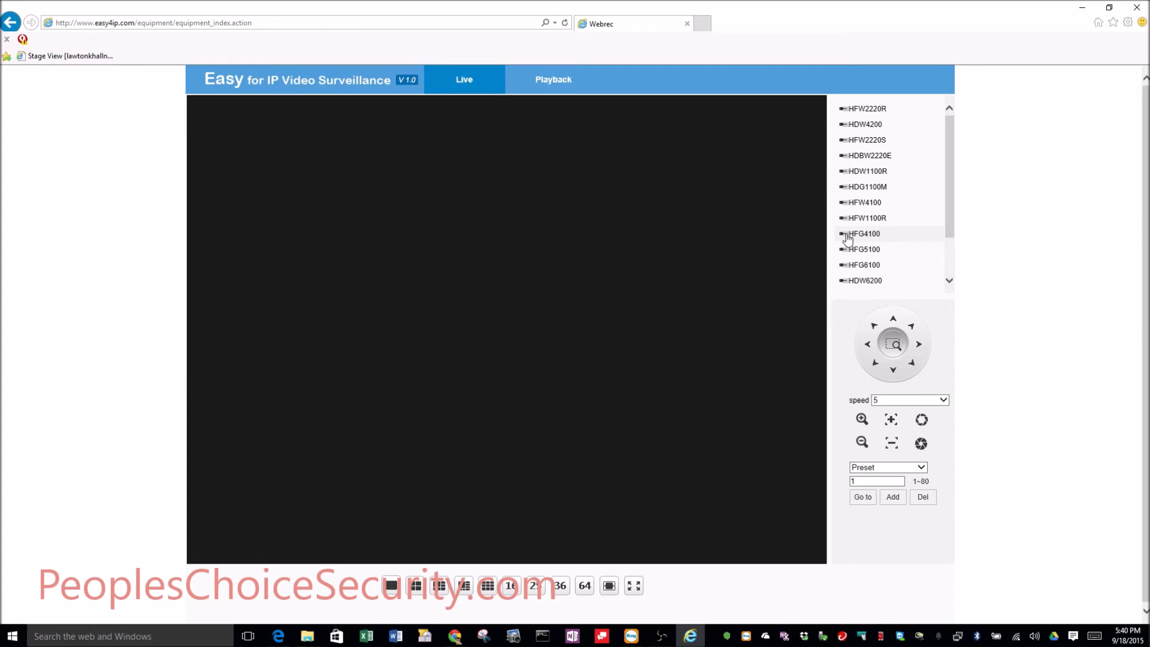
mouse_move(844, 240)
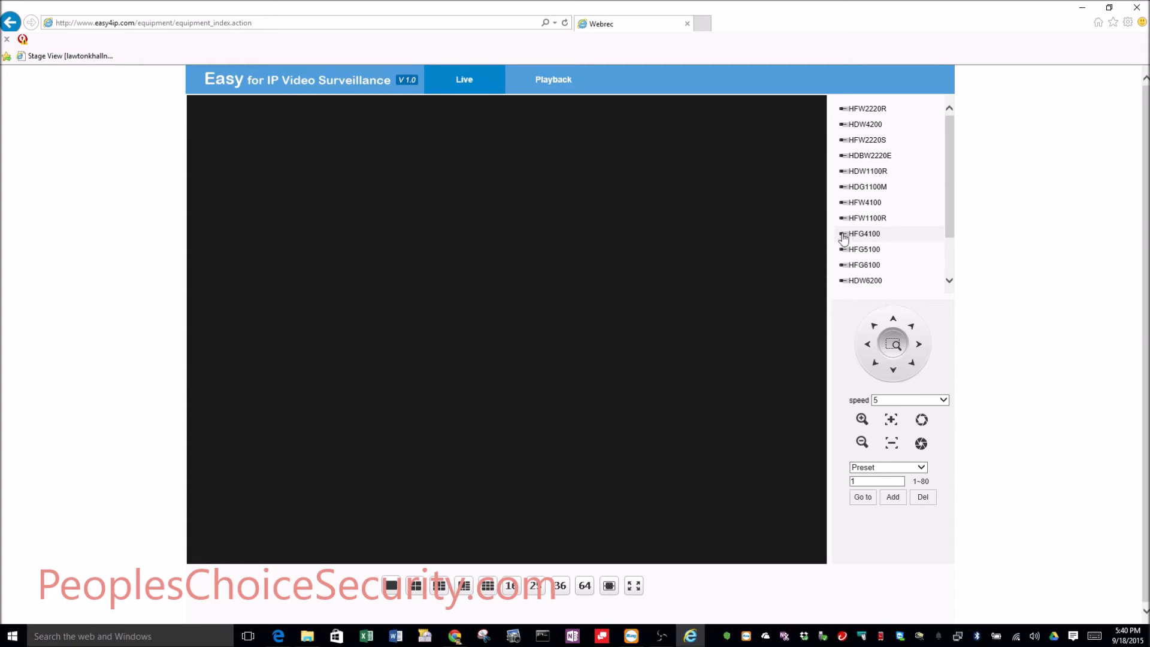